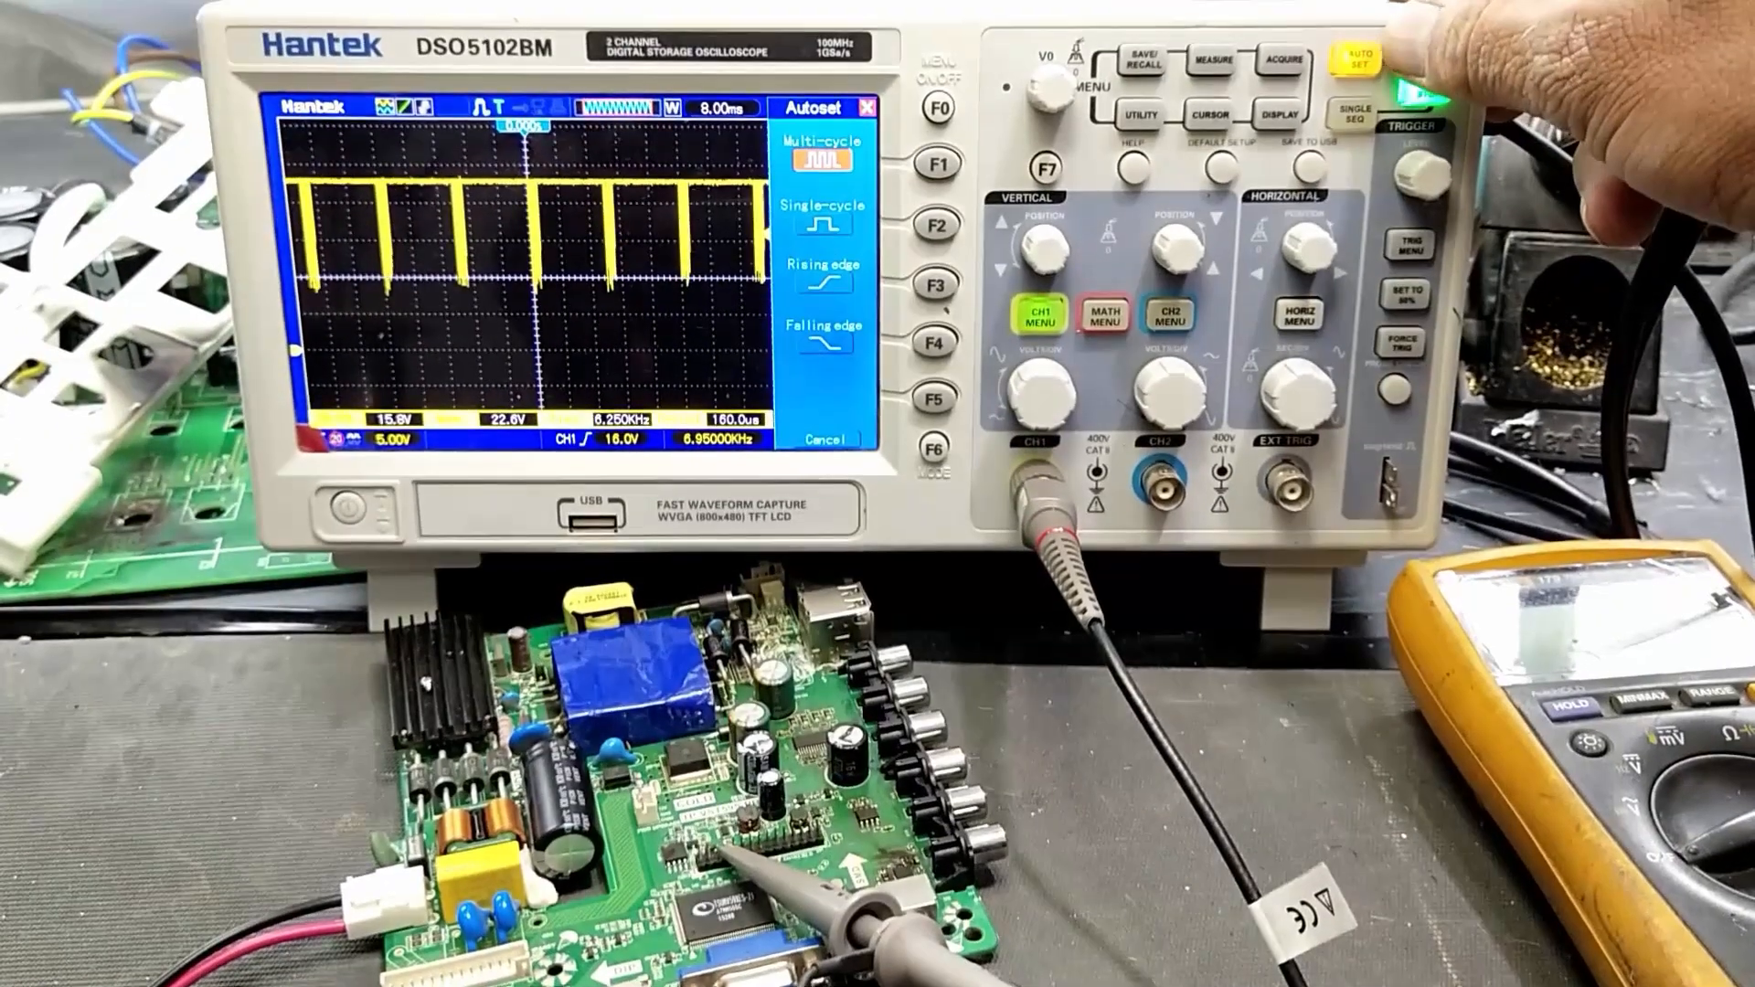
Run AUTO SET twice so the CH1 pulse fits at 2.00 ms/div and 10.0 V/div
click(1357, 64)
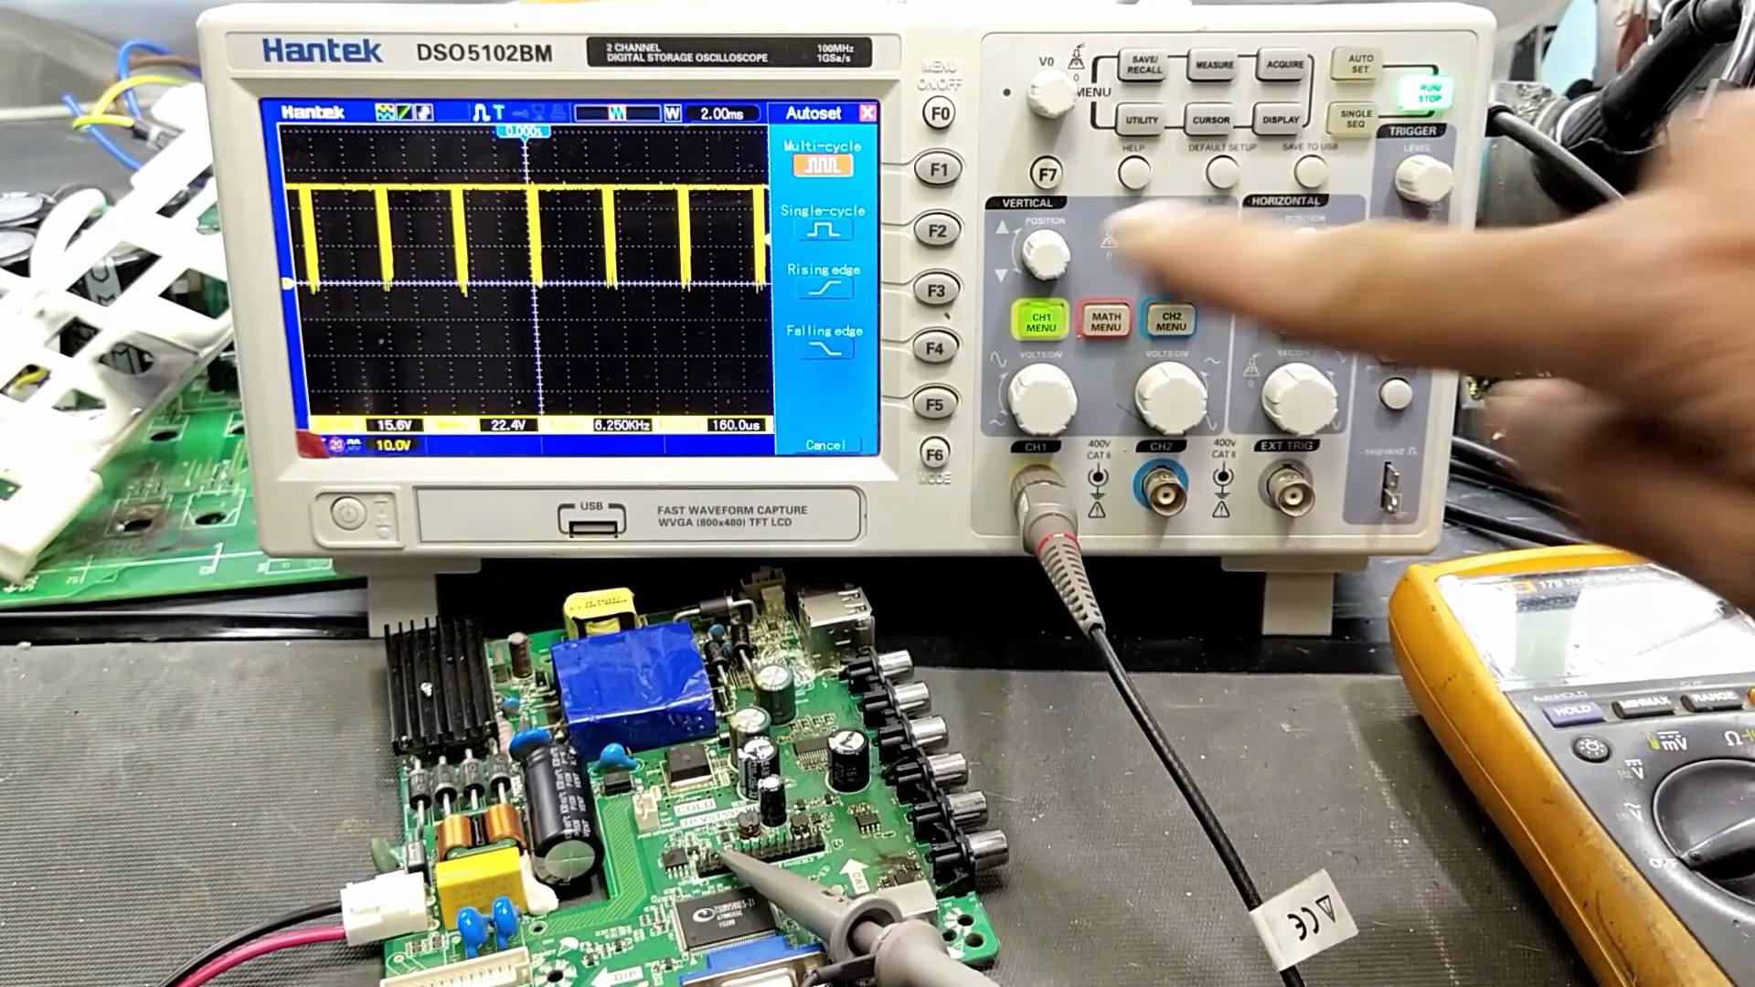
click(1358, 67)
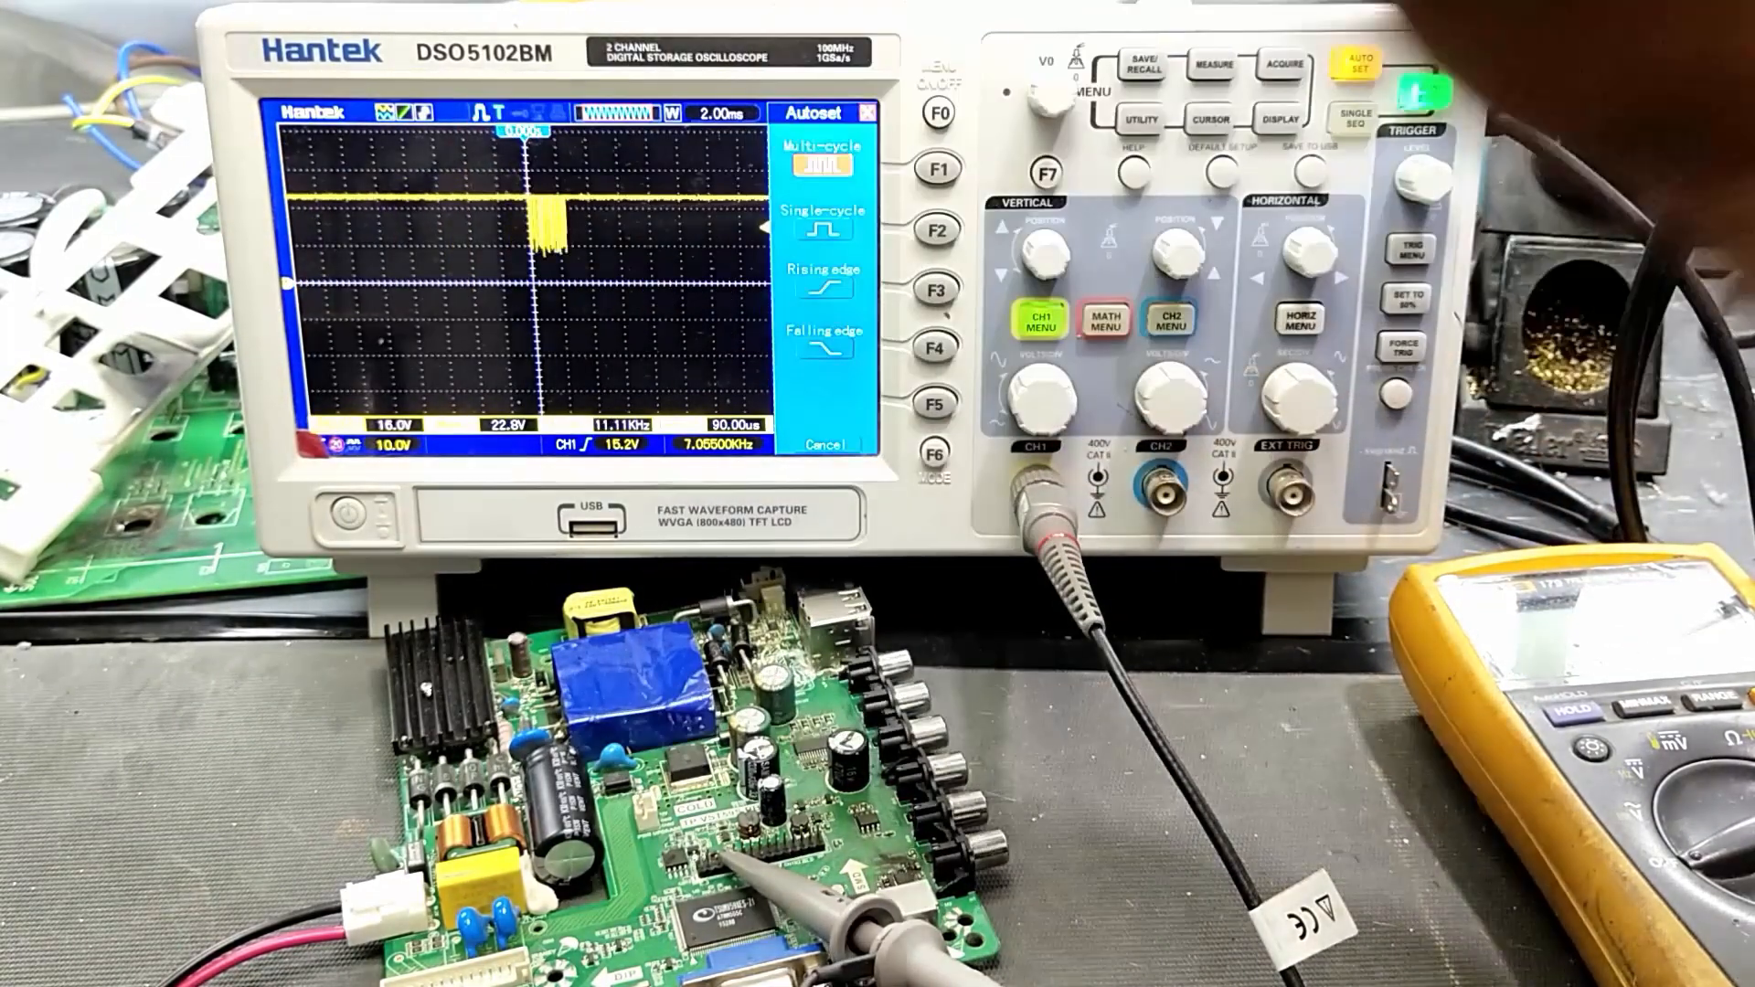